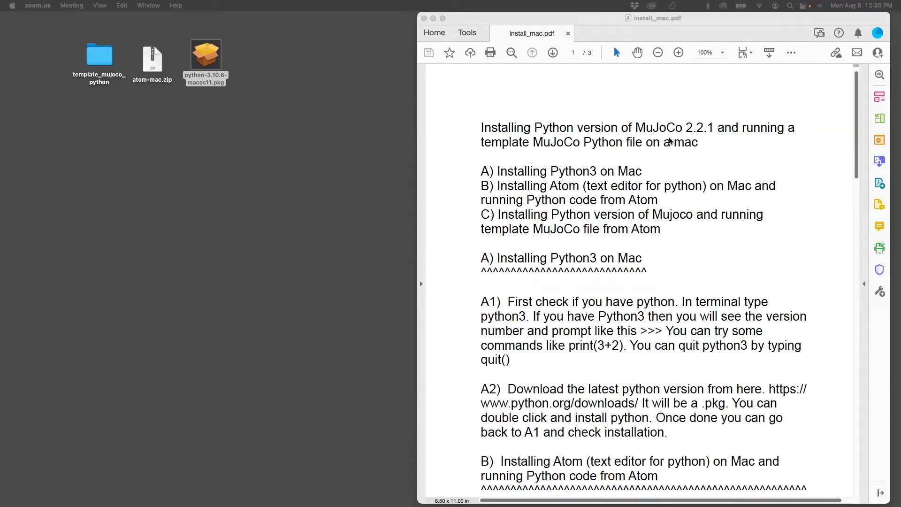
mouse_move(741, 144)
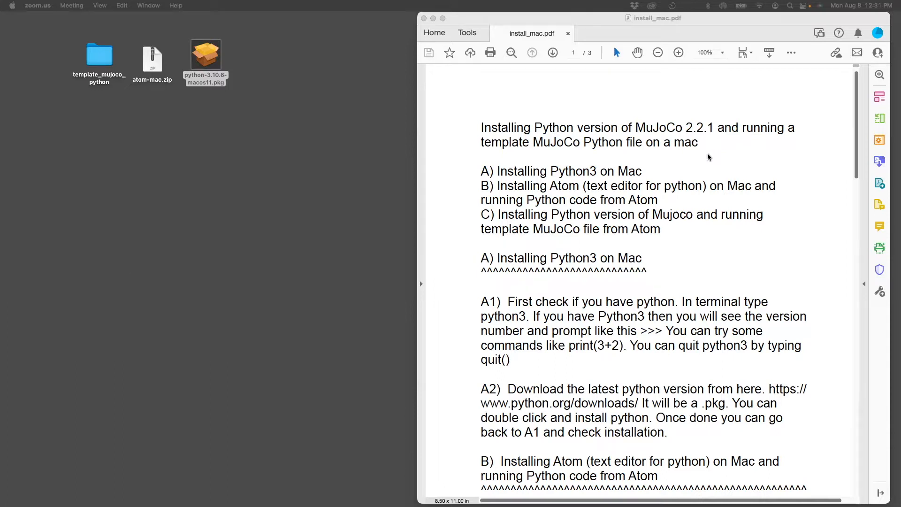
mouse_move(541, 176)
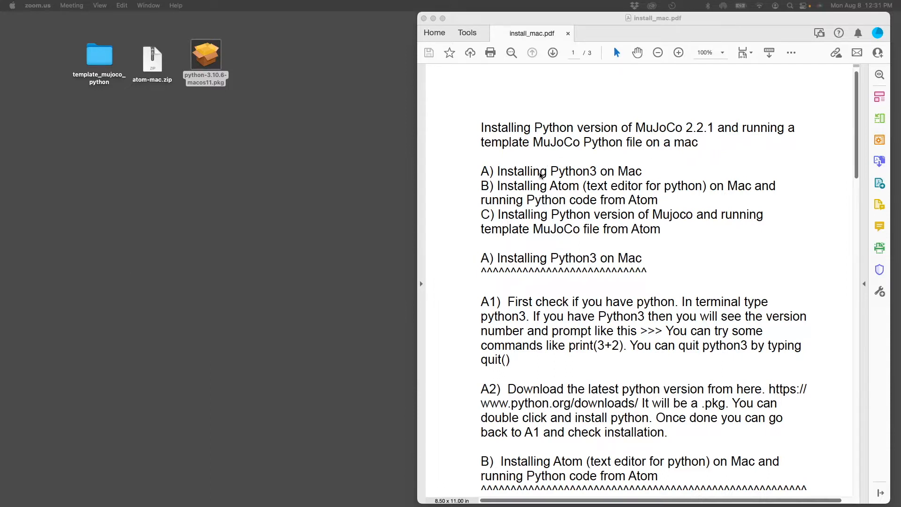
mouse_move(561, 207)
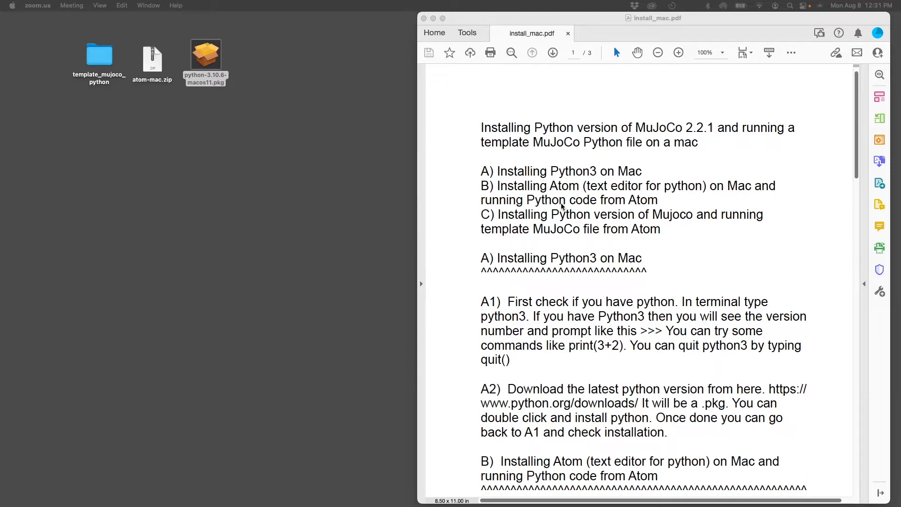
mouse_move(562, 196)
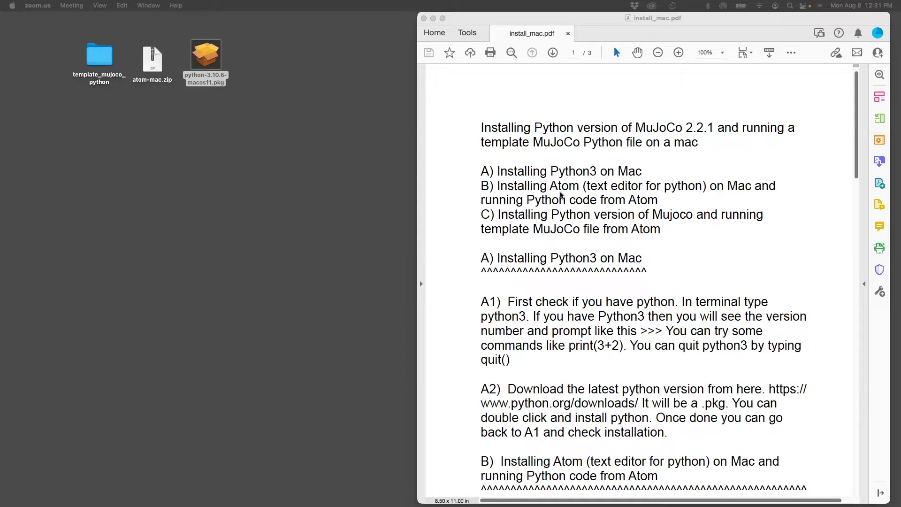
mouse_move(609, 243)
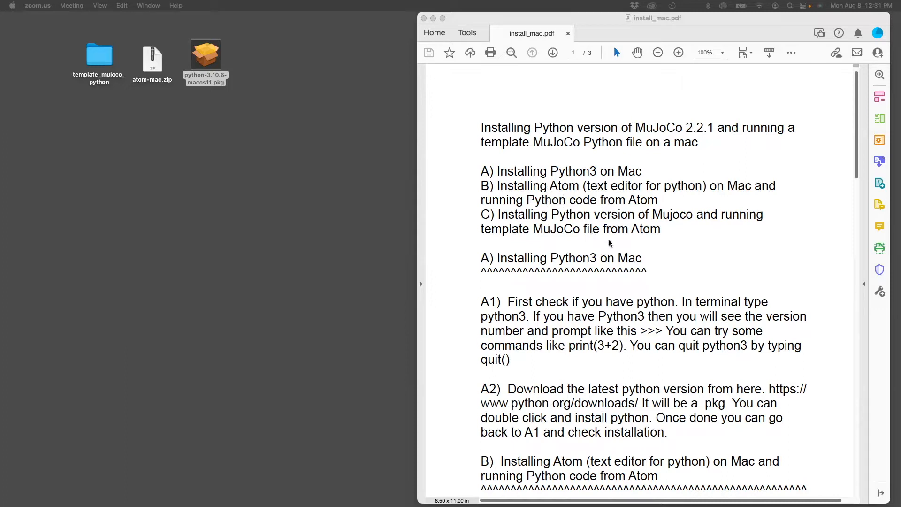
mouse_move(305, 460)
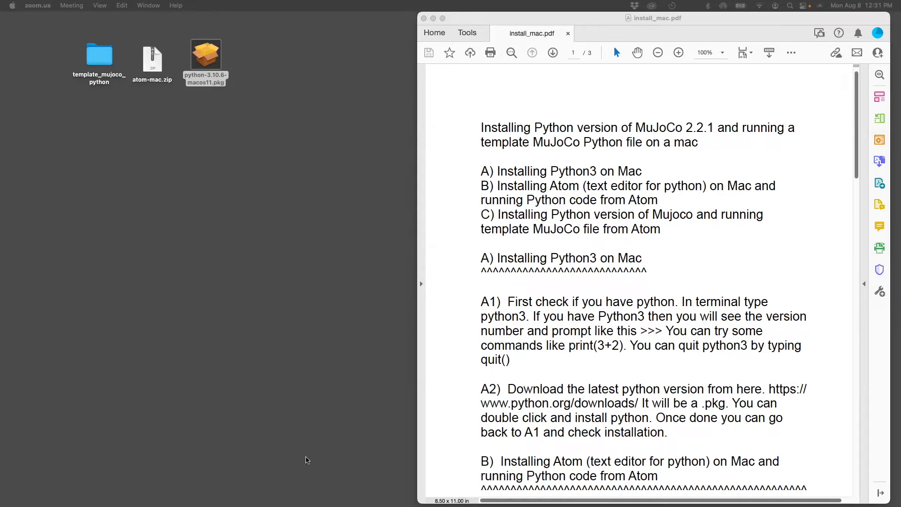
- Scroll the installation guide PDF slightly further down before launching Terminal
scroll(down, 3)
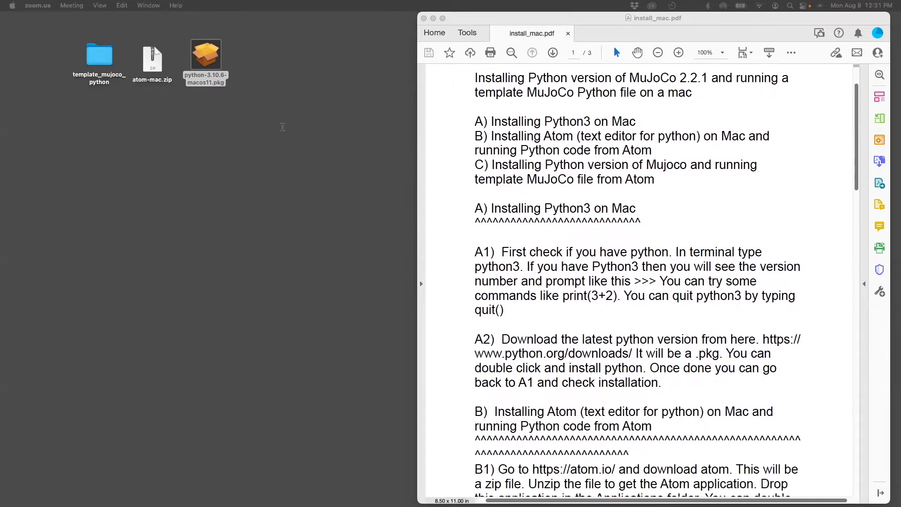
scroll(down, 3)
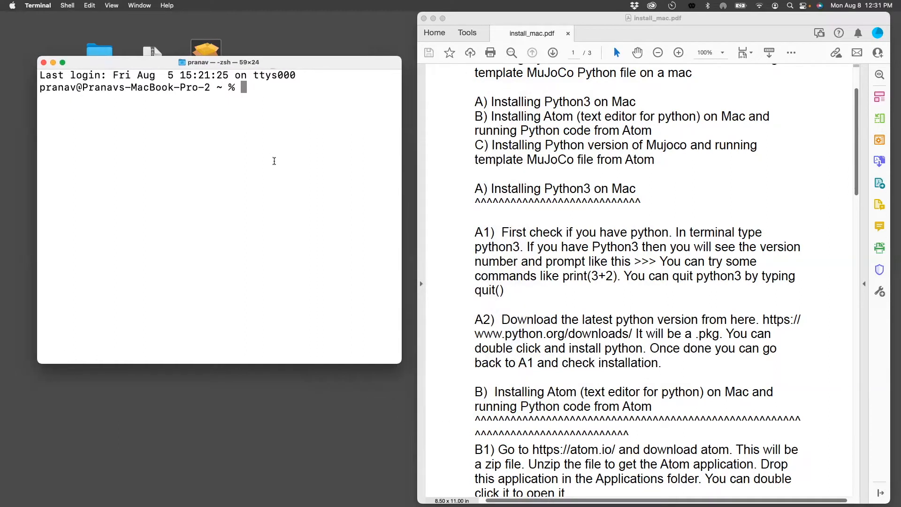
- Run python3, evaluate print(2+3) to get 5, then quit() back to the zsh prompt
text(python3)
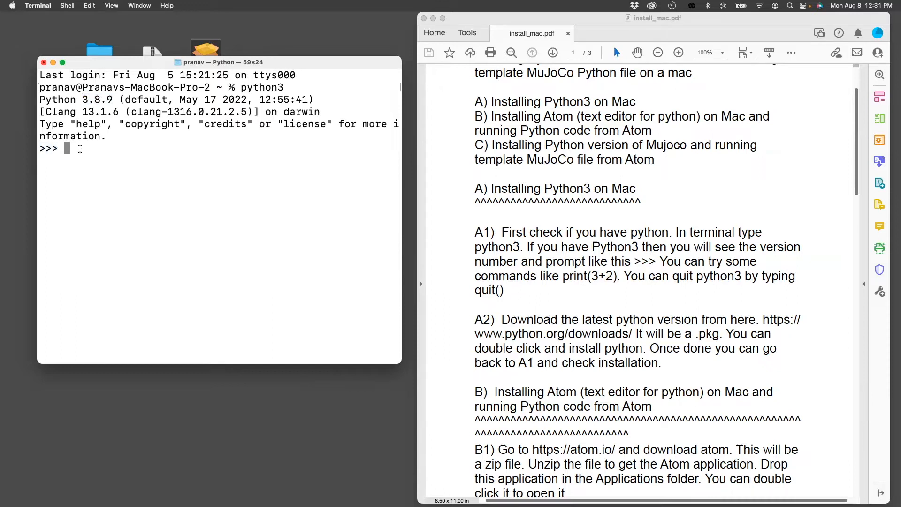
text(print(2+3)
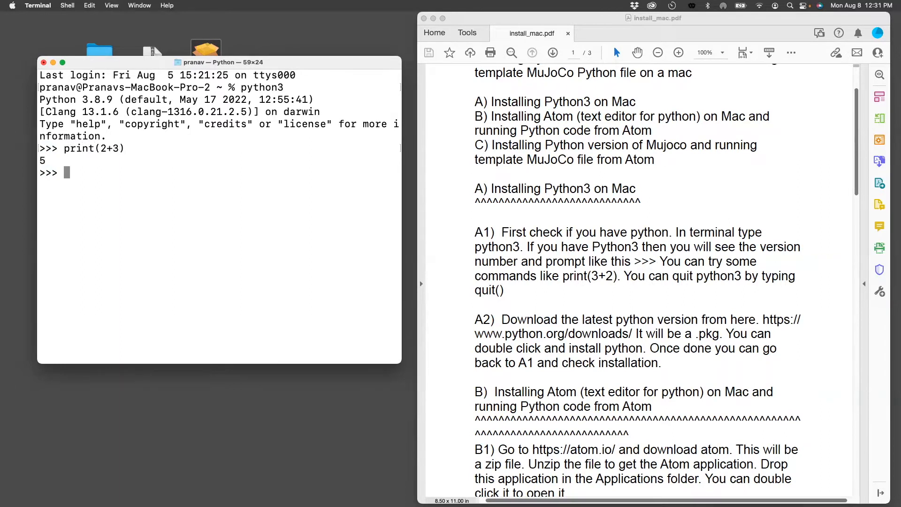
text(quit())
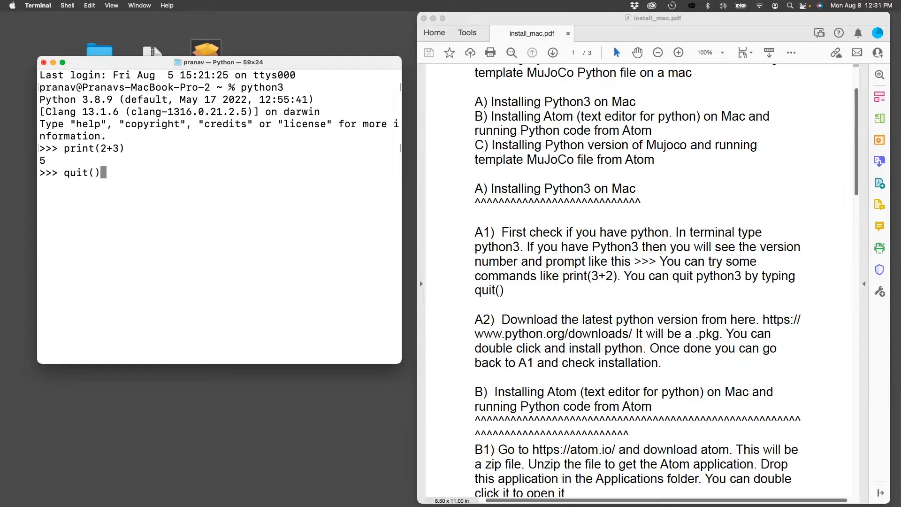
key(Return)
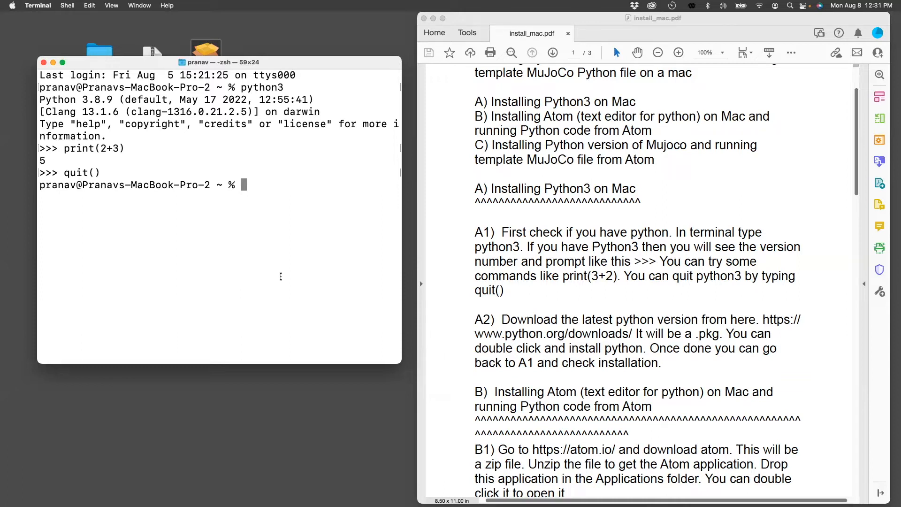
mouse_move(544, 343)
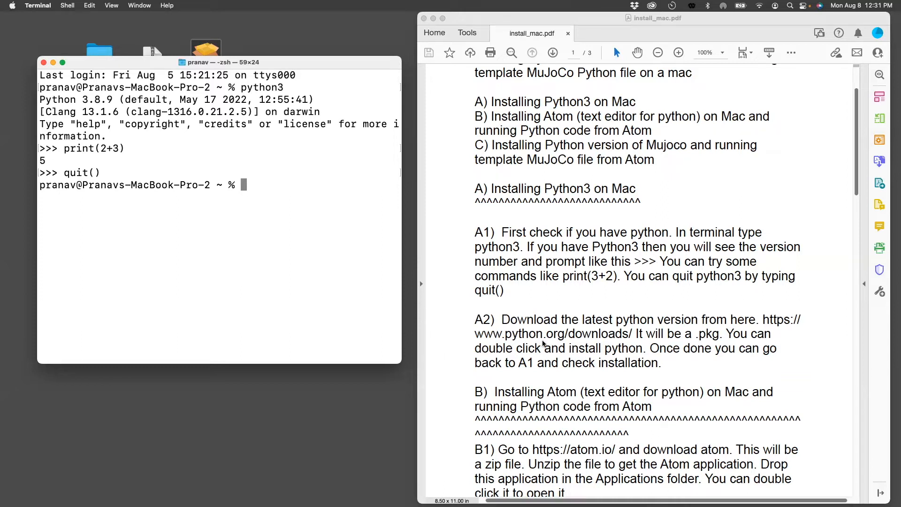
mouse_move(288, 366)
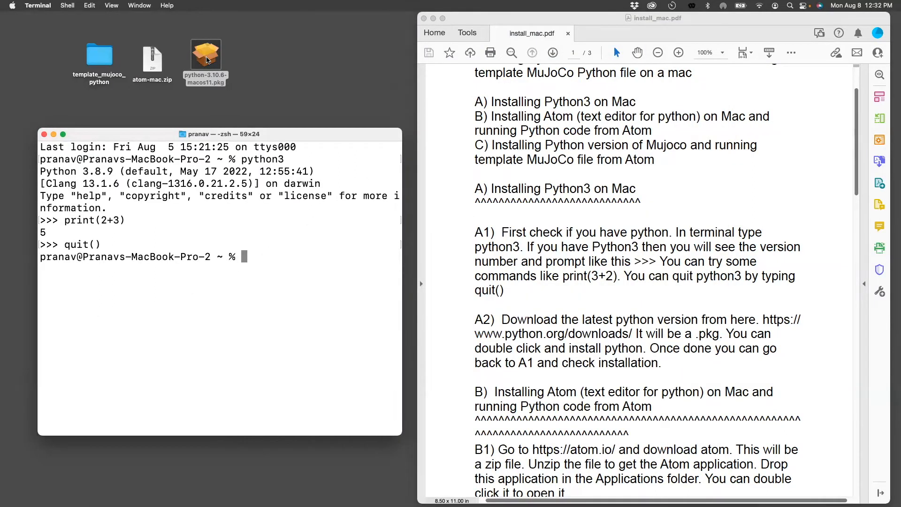
mouse_move(268, 252)
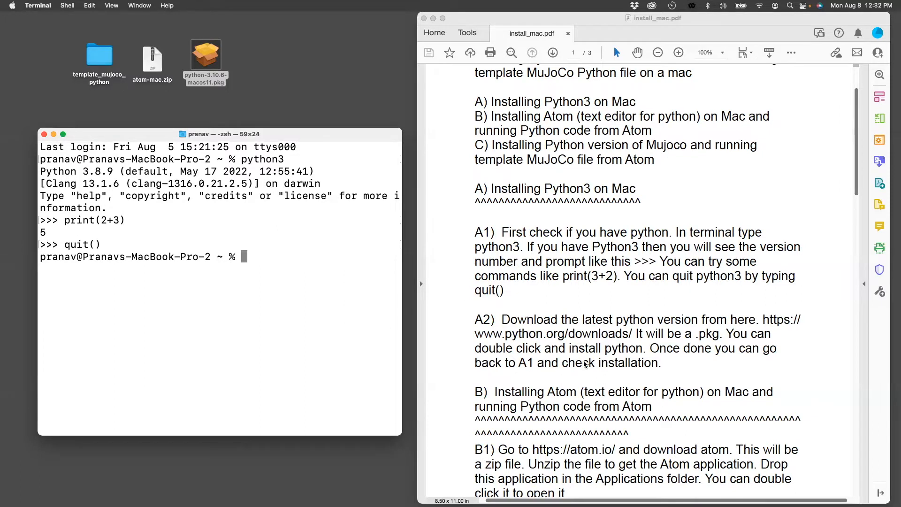
- Scroll the guide down past section A to the Atom installation steps B1–B2
scroll(down, 3)
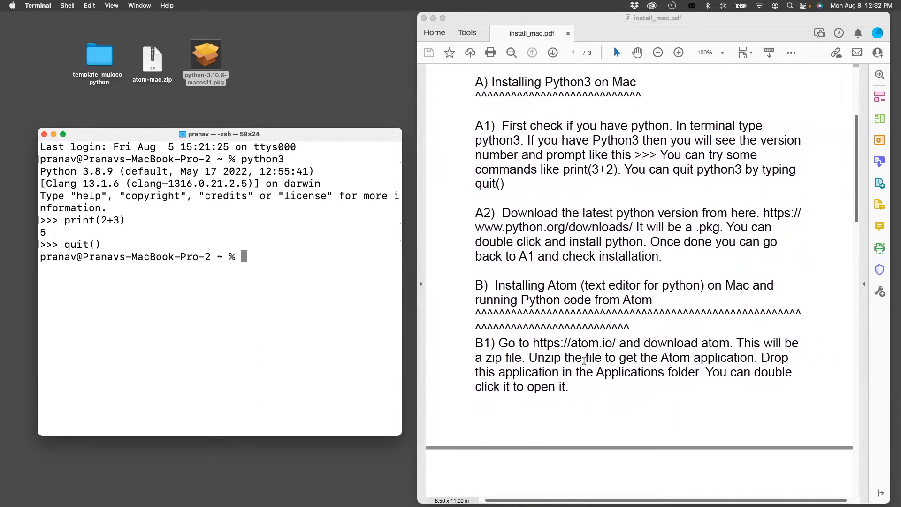
scroll(down, 3)
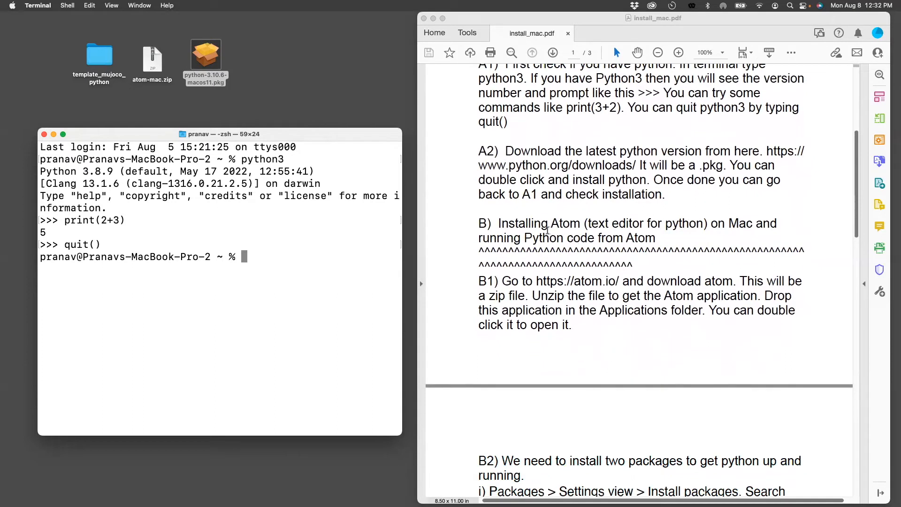
mouse_move(575, 235)
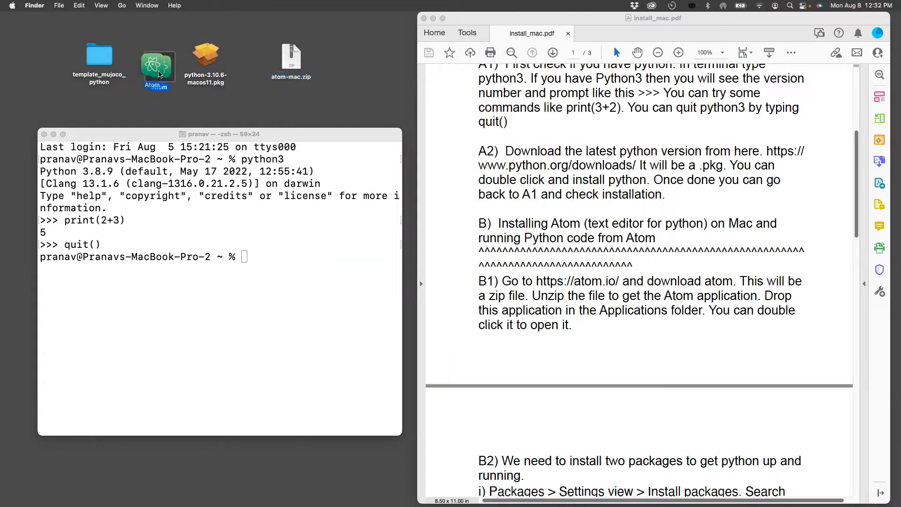
click(291, 54)
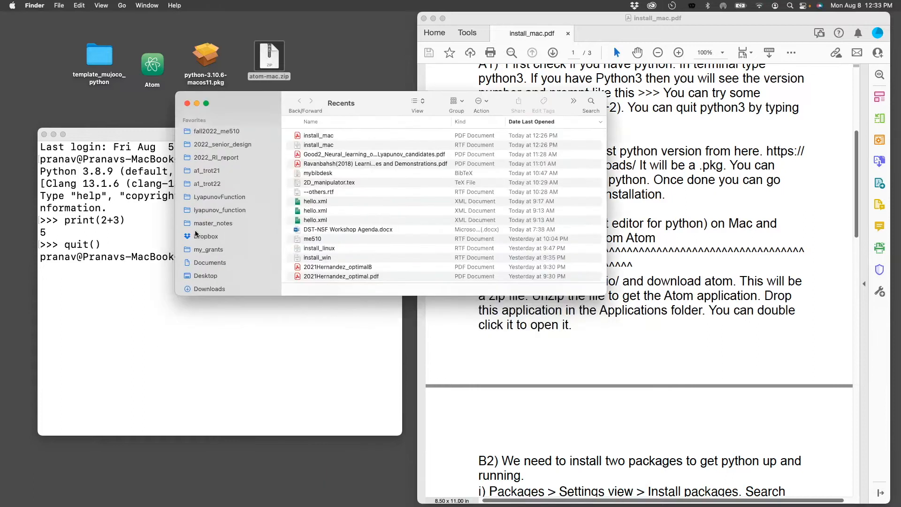
click(216, 242)
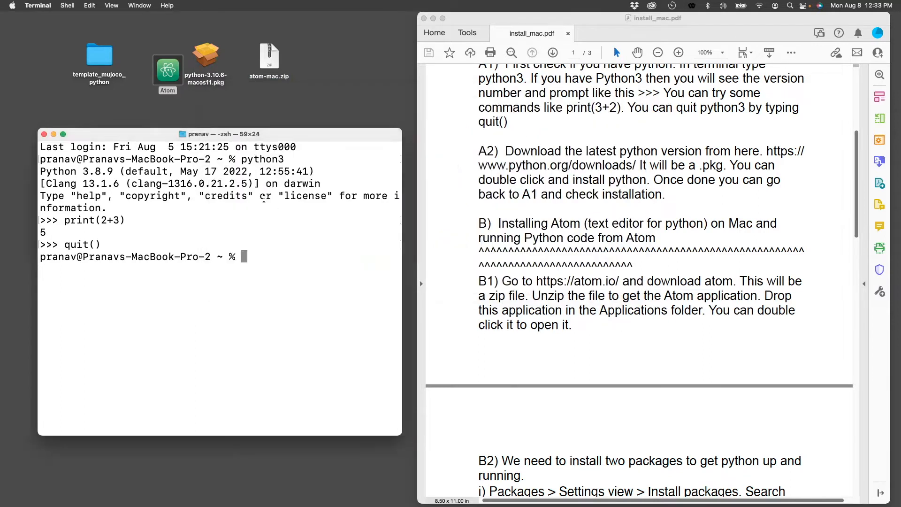
- Scroll the guide to step B2 on page 2 and launch Atom from the desktop icon
scroll(down, 3)
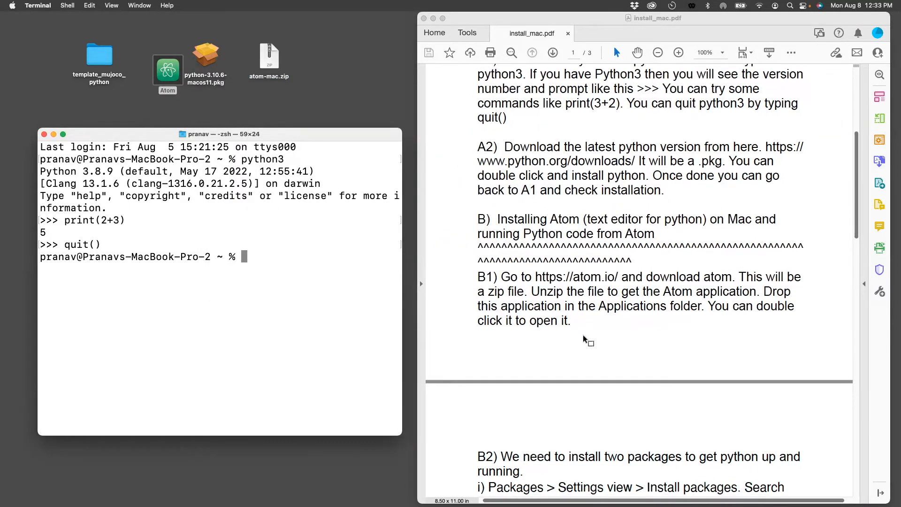
scroll(down, 3)
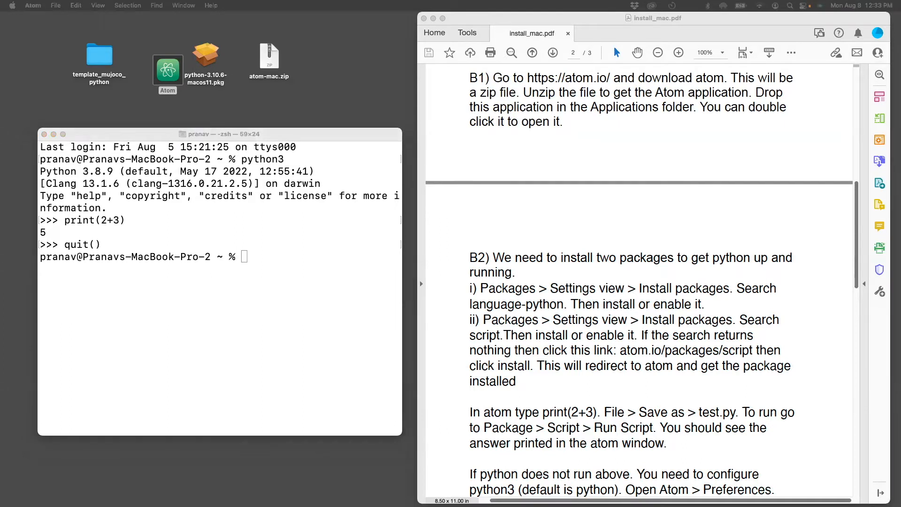
double_click(167, 60)
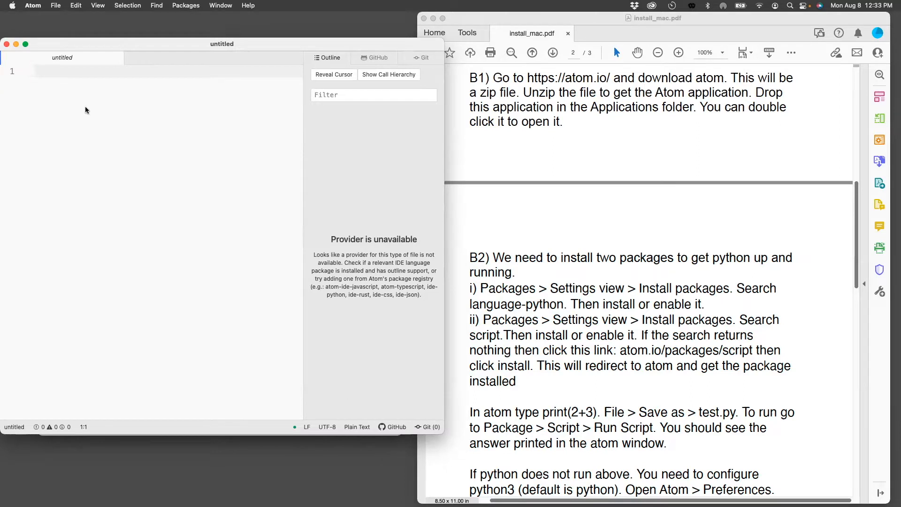
- Browse the Selection, Find and Packages menus, then go to Settings View > Install Packages/Themes
click(33, 6)
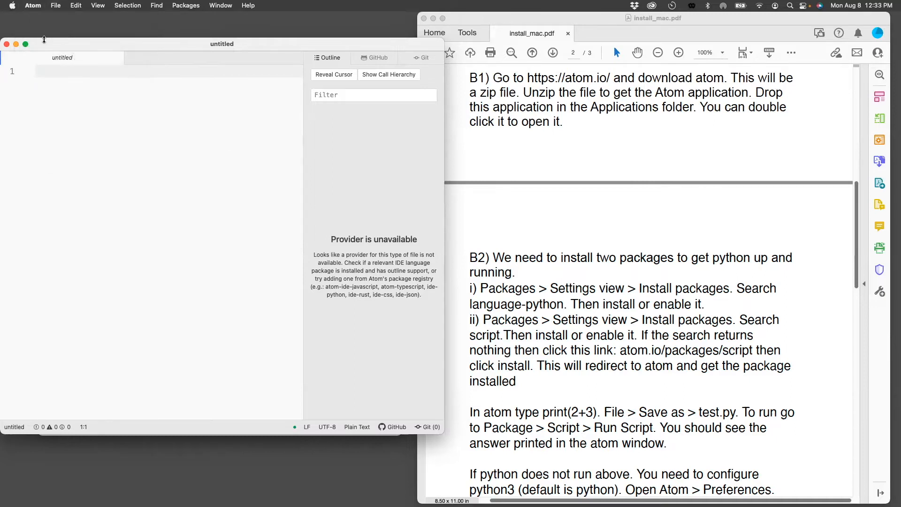
click(127, 6)
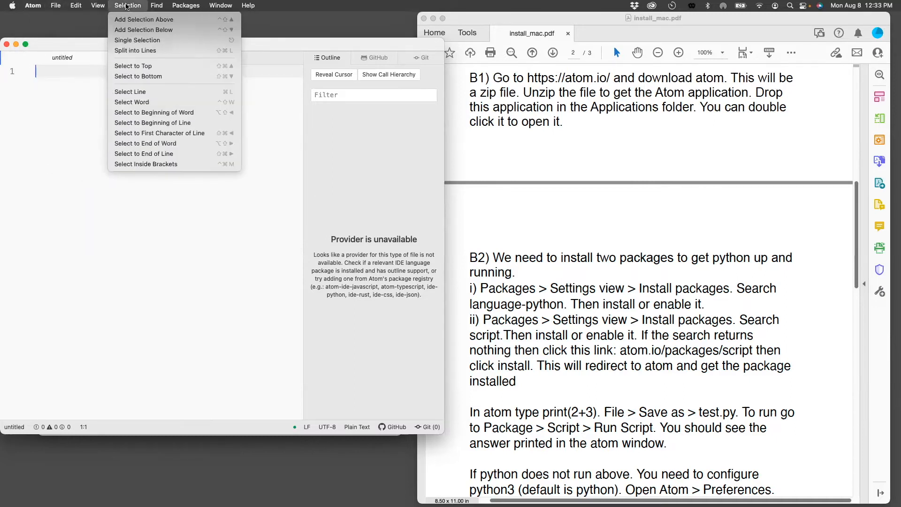
click(156, 6)
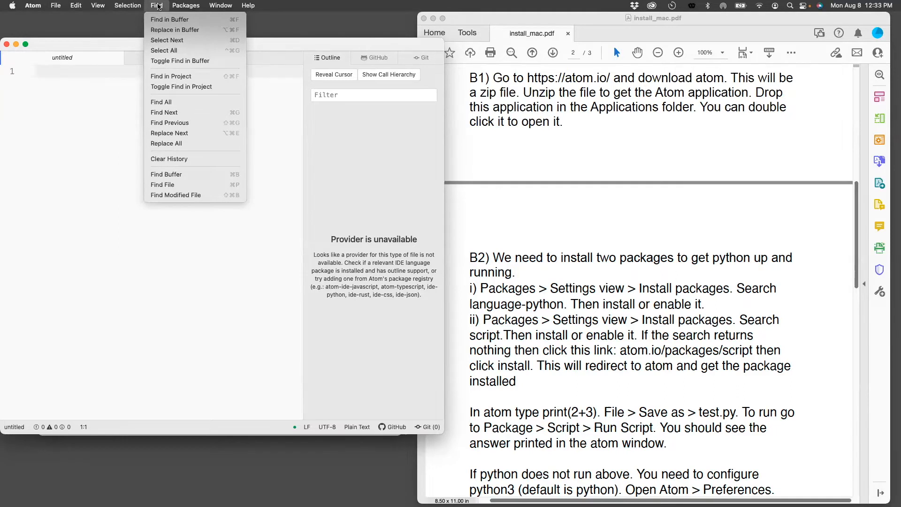
click(186, 5)
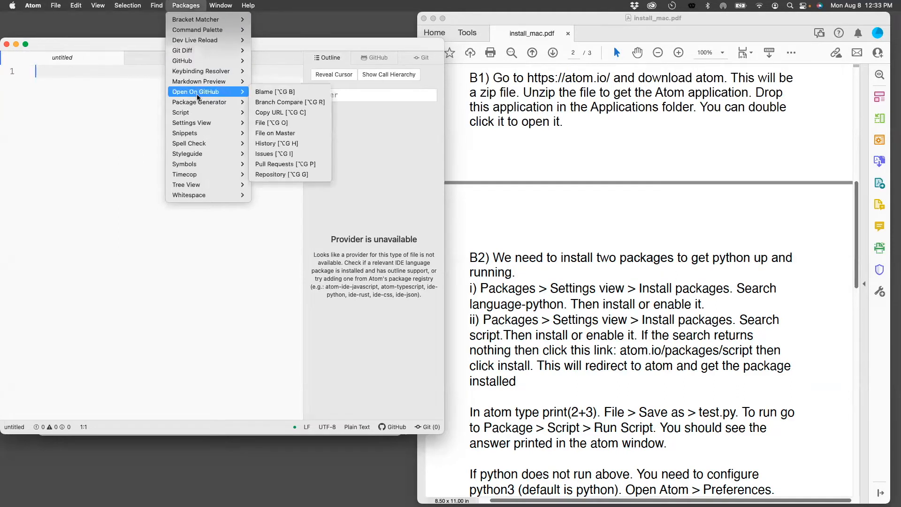
mouse_move(191, 122)
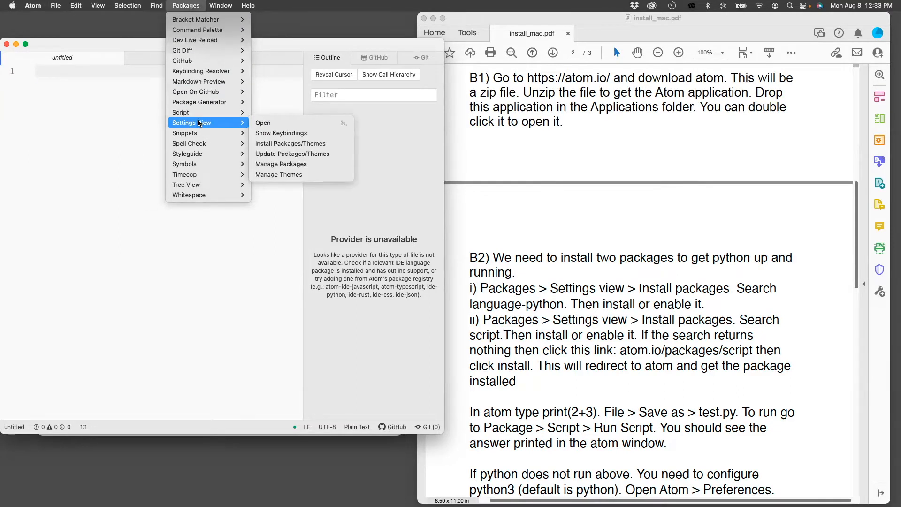
mouse_move(290, 142)
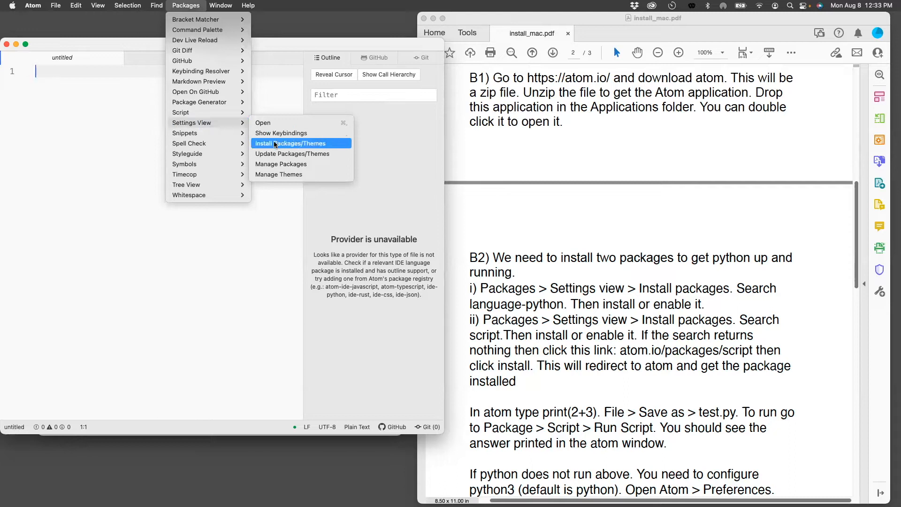
click(291, 142)
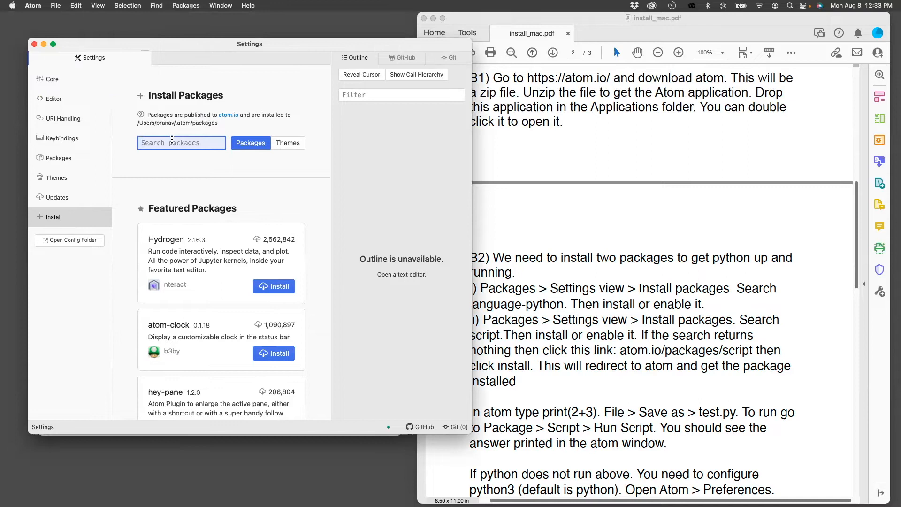
- Search the package list for language-python and confirm it shows as installed with a Disable option
text(language-python)
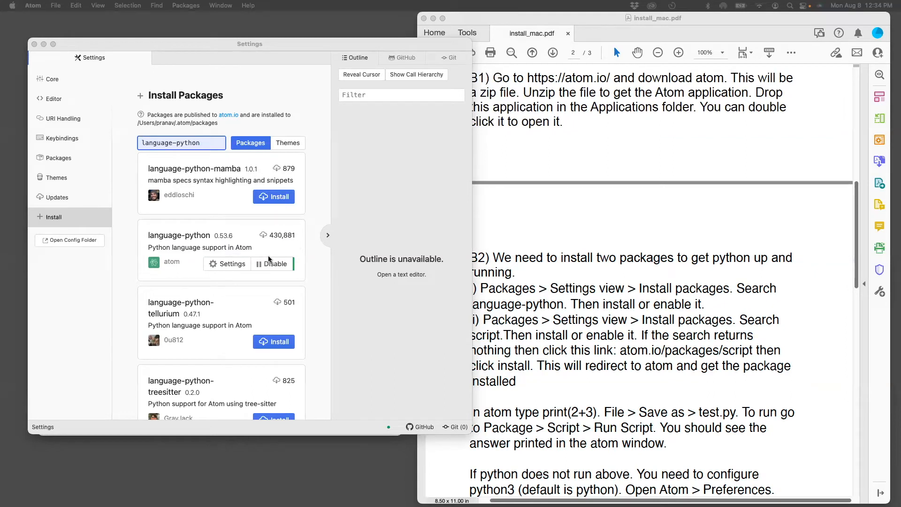
mouse_move(442, 256)
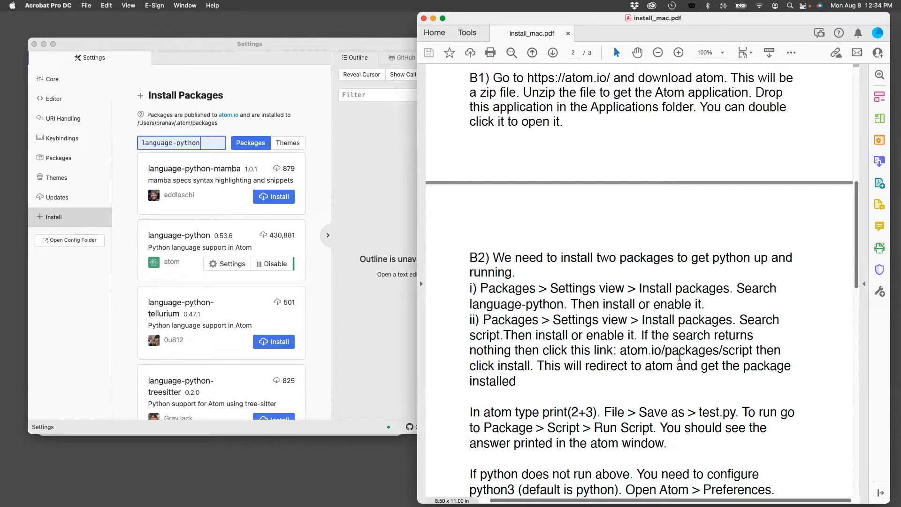
double_click(733, 350)
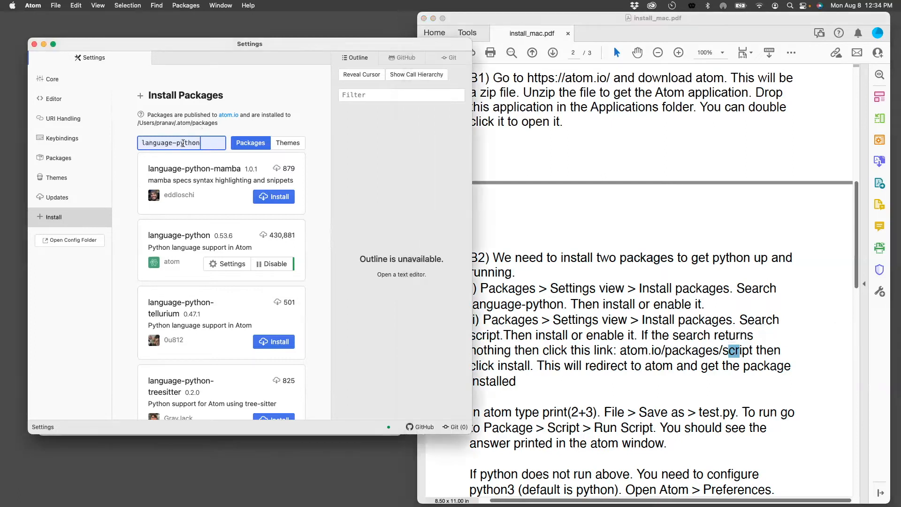
- Search the registry for 'script', review the unrelated results, then switch to the URI Handling settings
text(script)
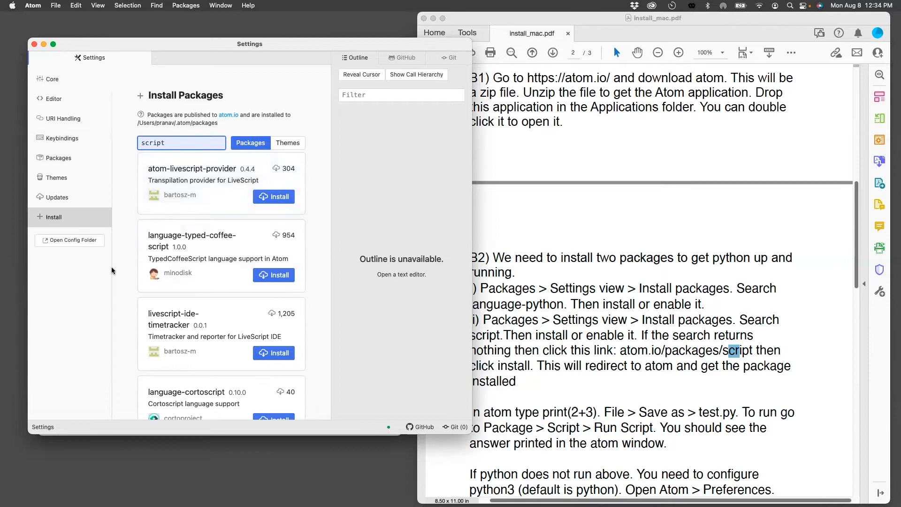
scroll(down, 3)
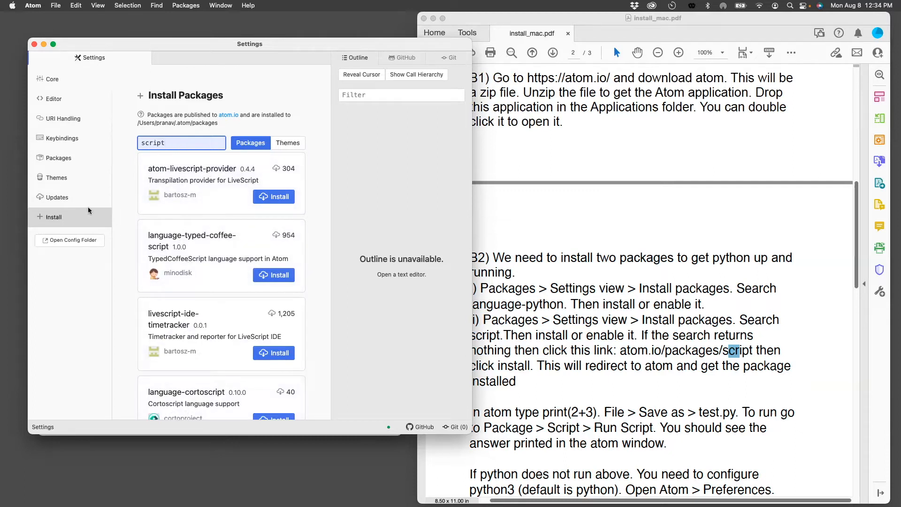
click(63, 118)
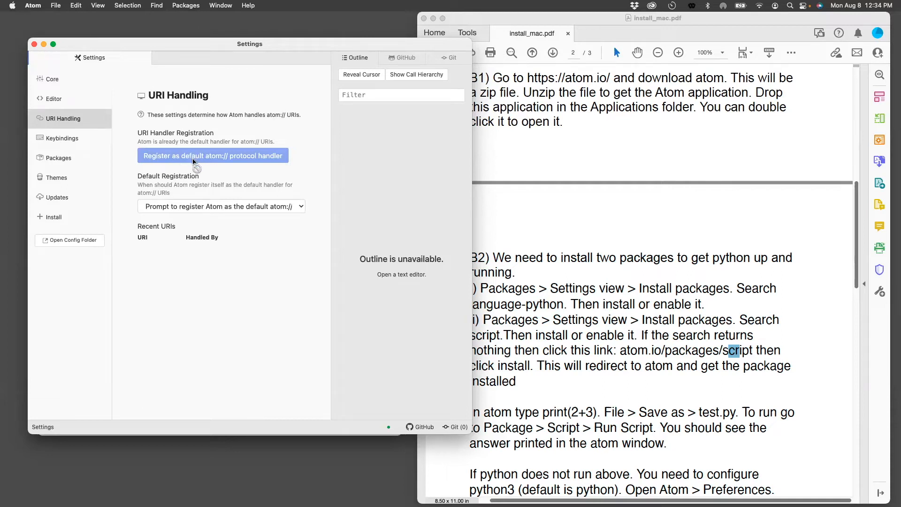
mouse_move(593, 402)
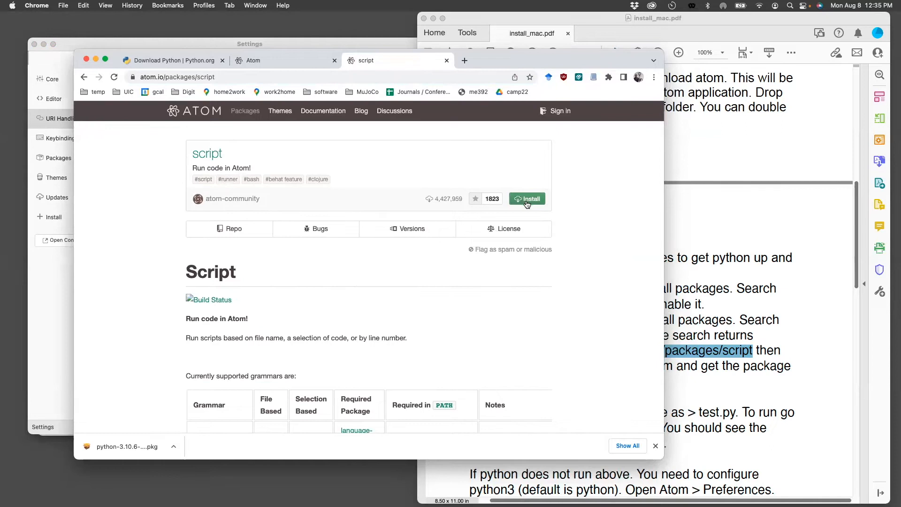
- Install the script package from its atom.io page and let Chrome hand the install to Atom
click(526, 198)
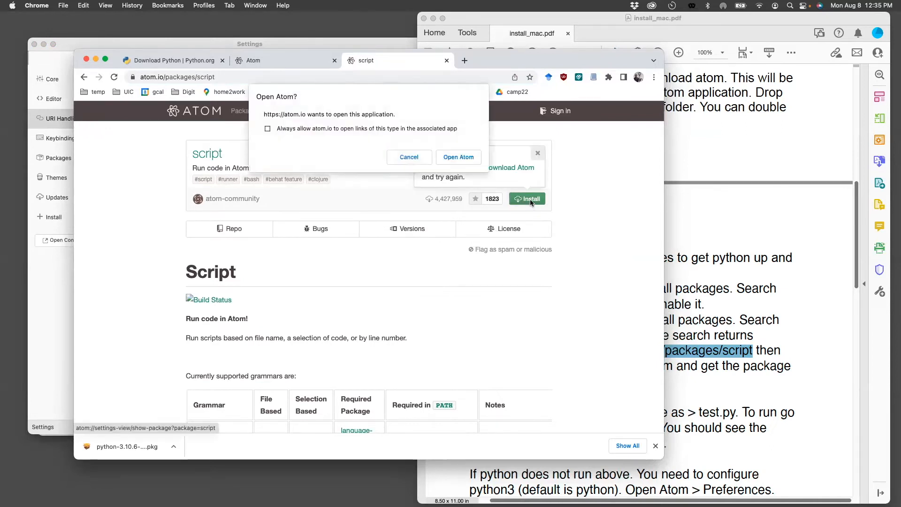
mouse_move(313, 121)
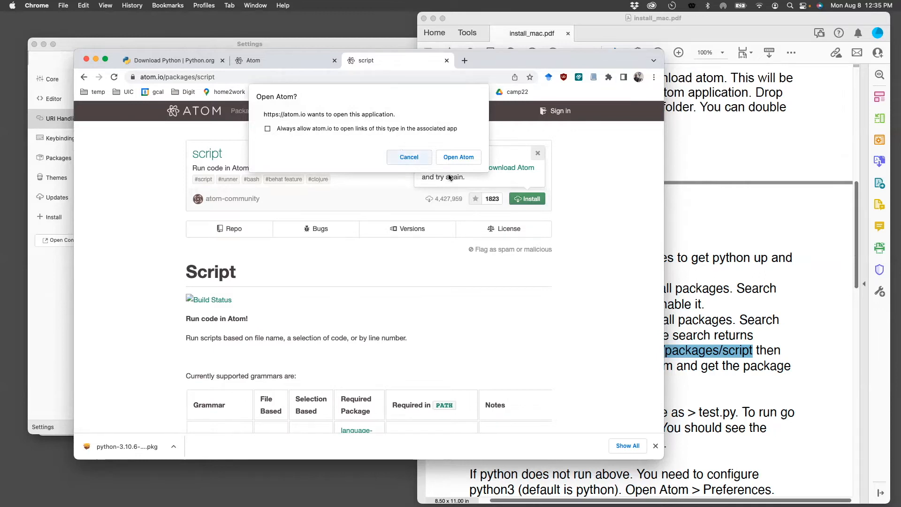
click(458, 157)
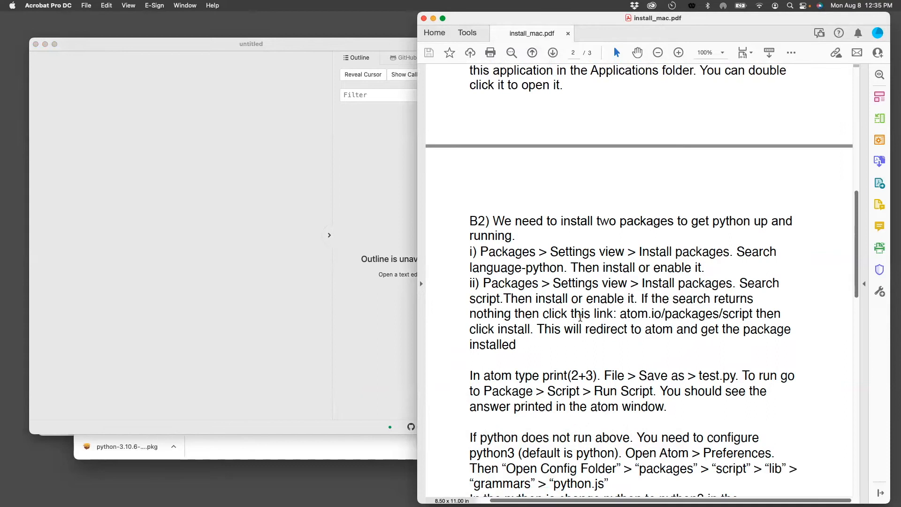
- Scroll the guide to the print(2+3) test.py step and bring the empty Atom editor back to front
scroll(down, 3)
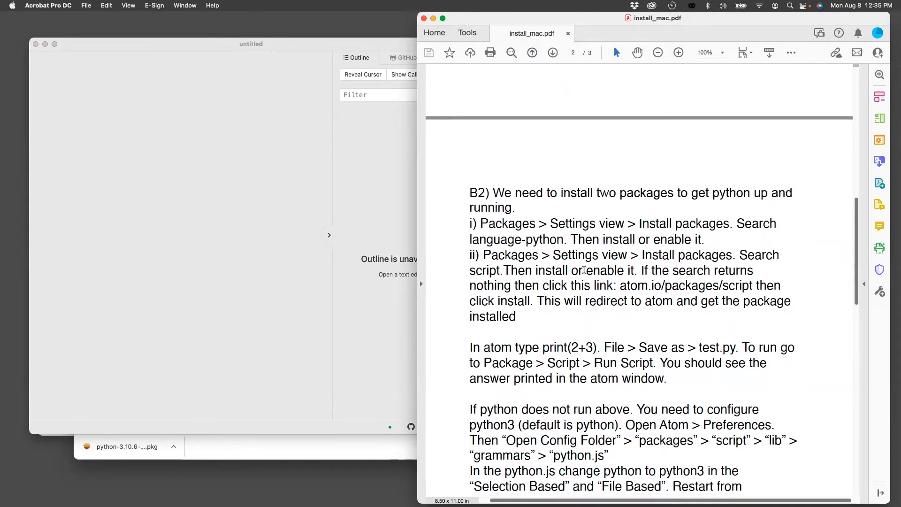
mouse_move(589, 370)
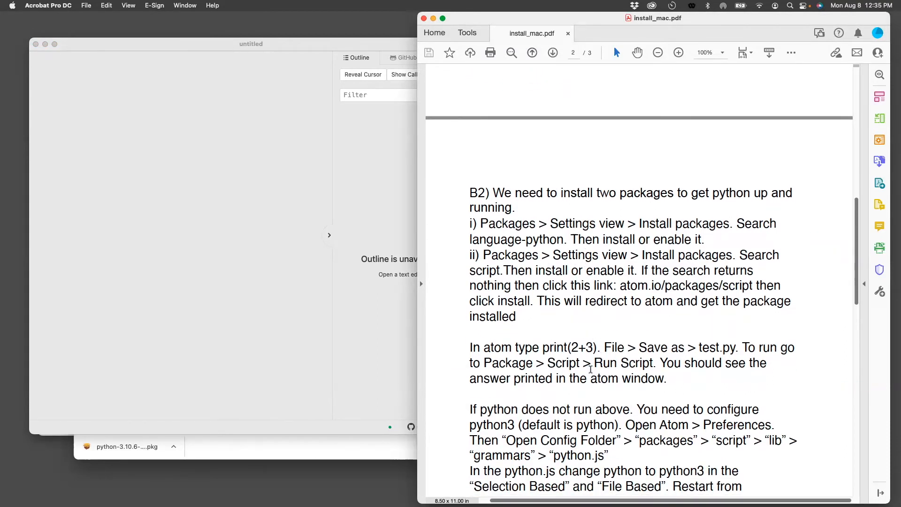
click(55, 6)
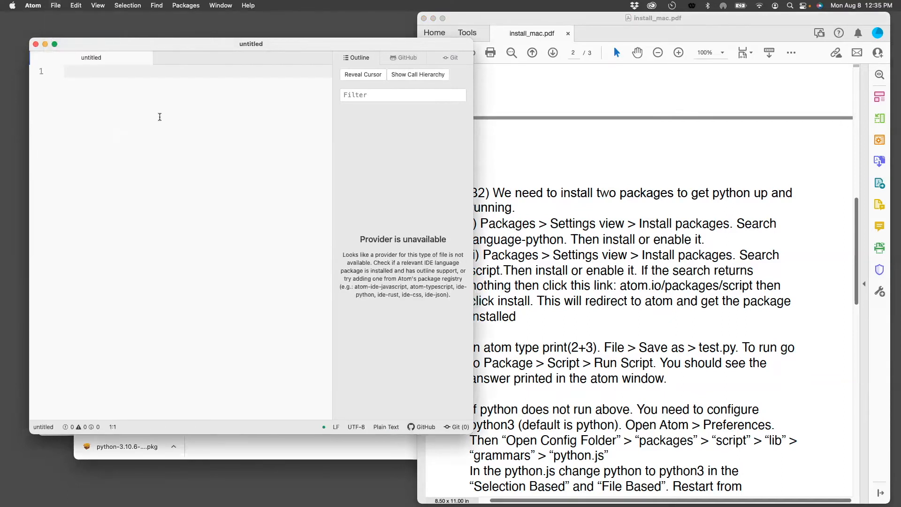
- Write print(2+3) and save it to the Desktop as test.py via Save As
text(print())
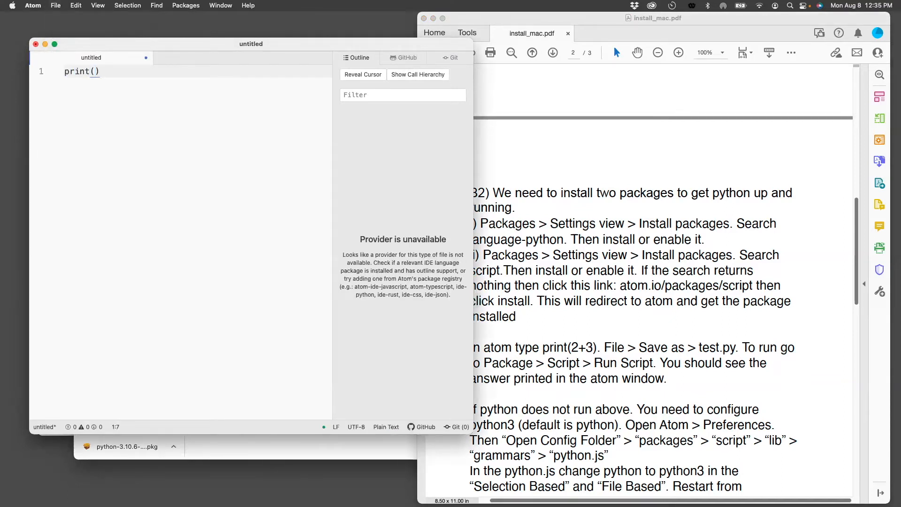
text(2+3)
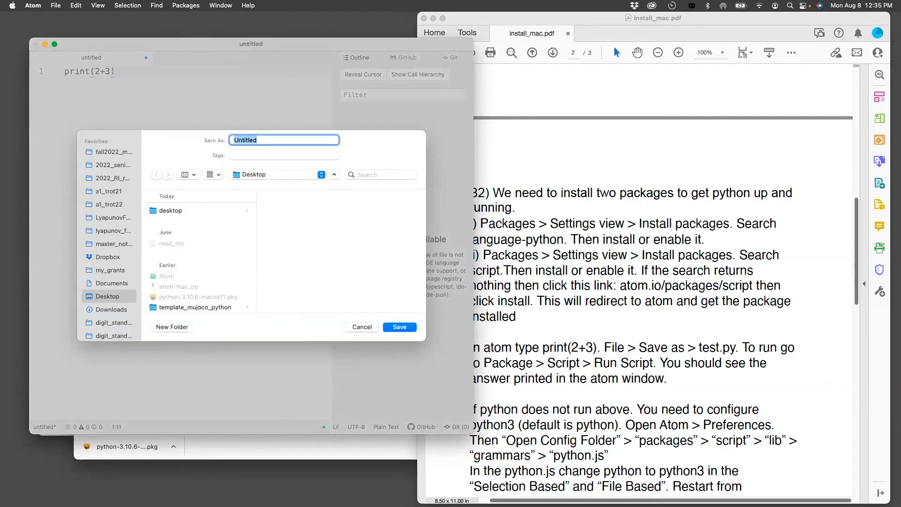
text(test.py)
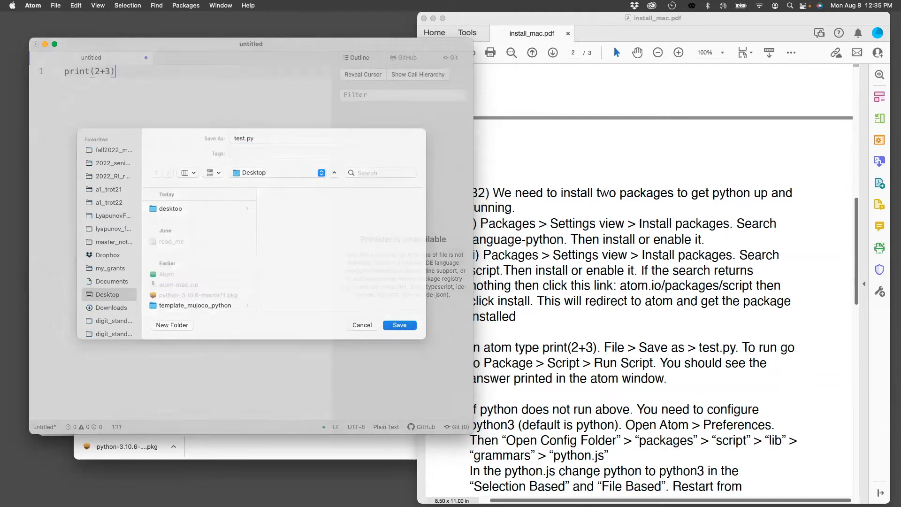
click(399, 324)
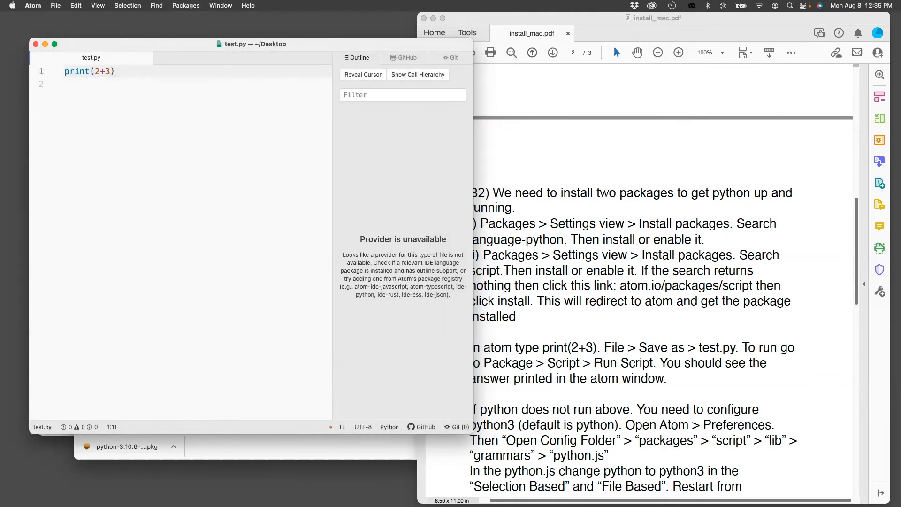
- Run test.py via Packages > Script so the output panel prints 5
click(186, 6)
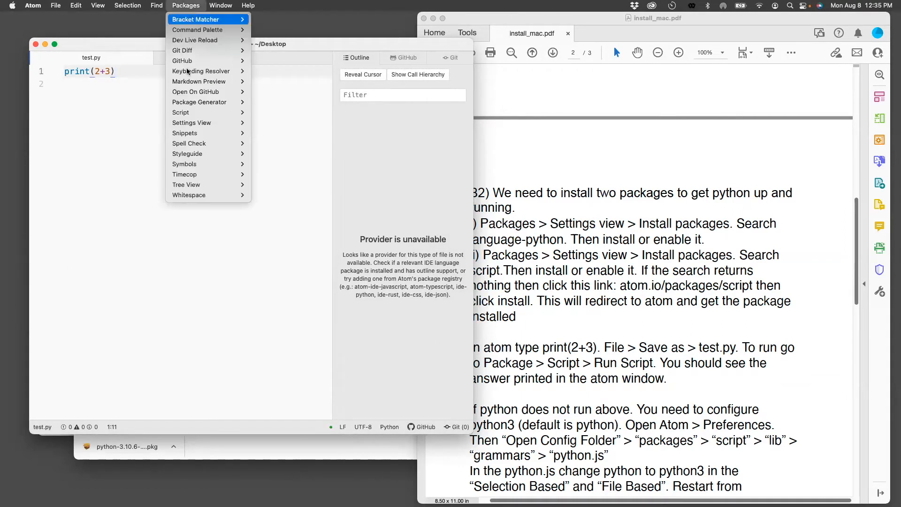
mouse_move(180, 111)
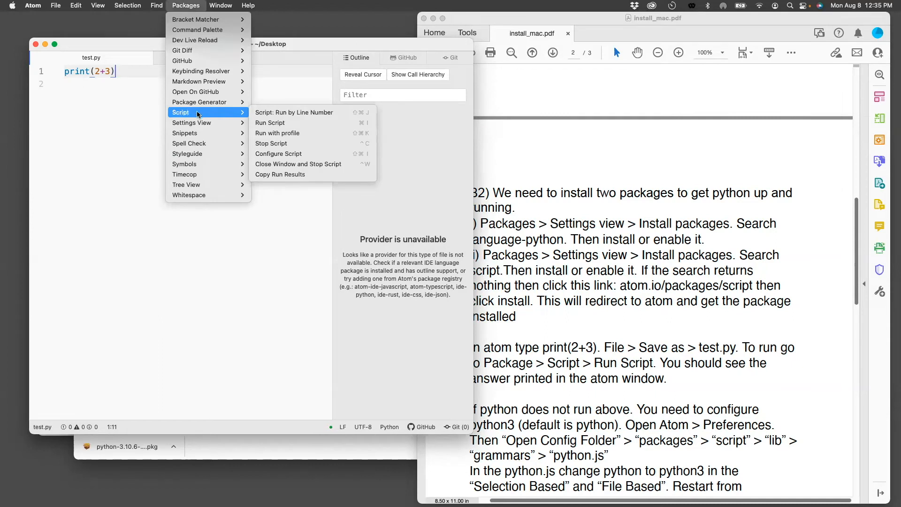
mouse_move(270, 122)
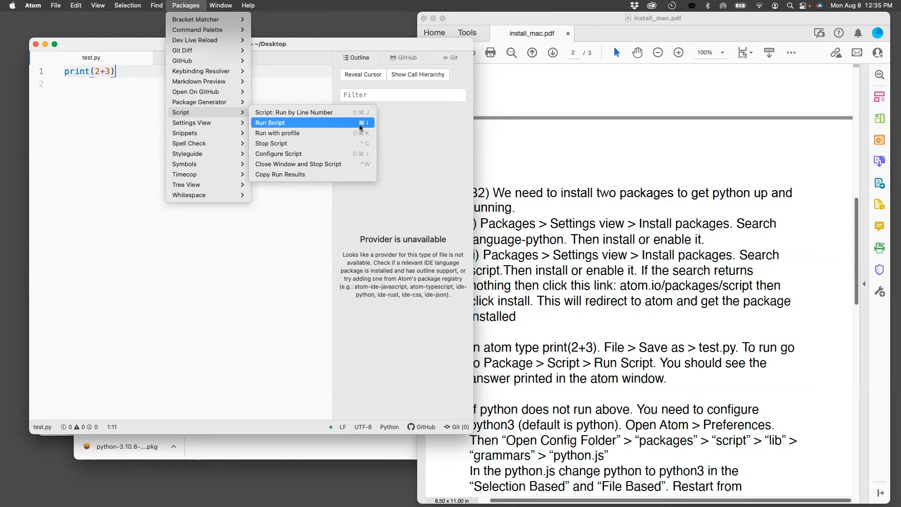
mouse_move(309, 123)
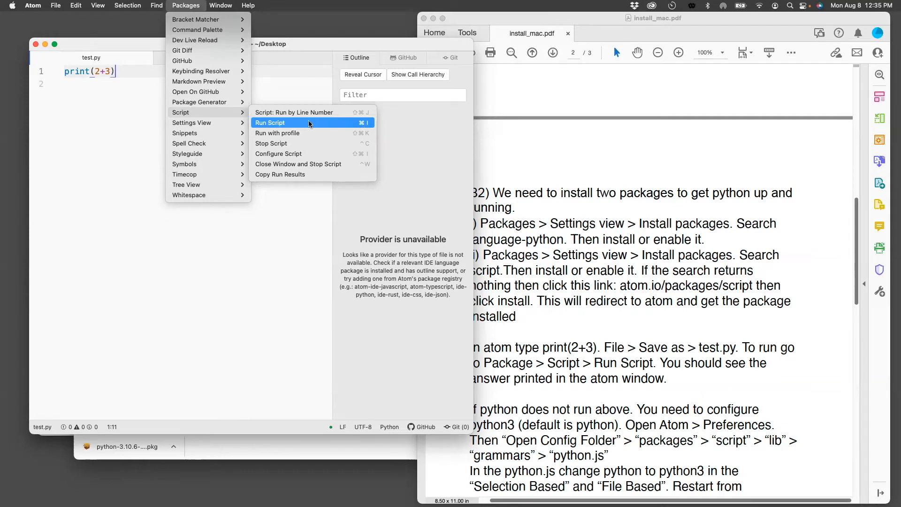
click(271, 122)
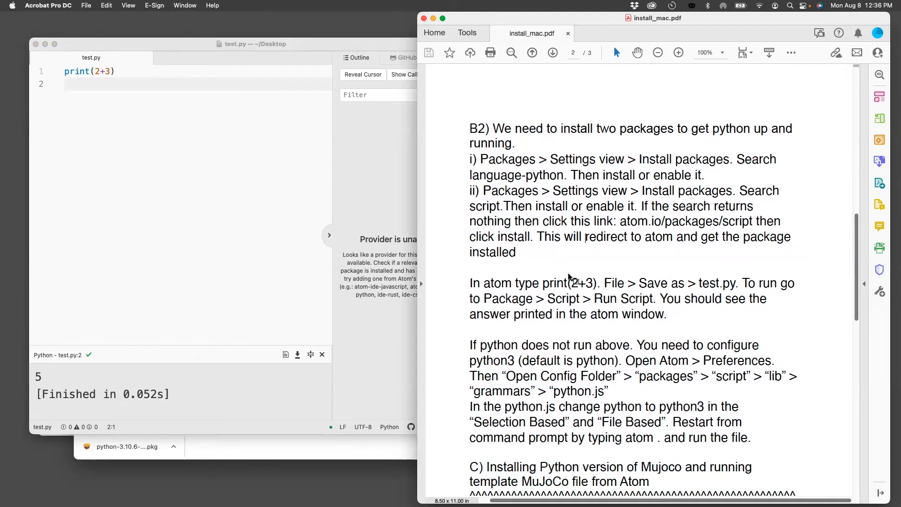
- Scroll install_mac.pdf down to sections C1 and C2 on MuJoCo setup
scroll(down, 3)
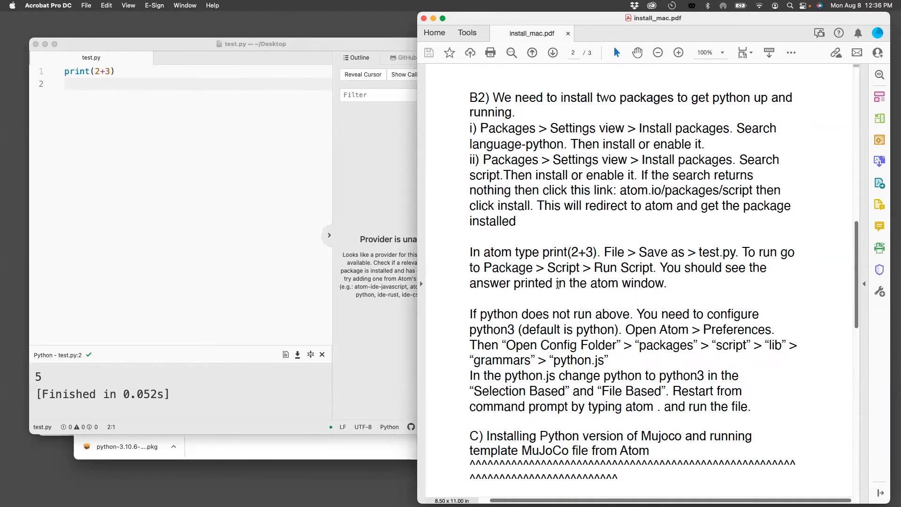
scroll(down, 3)
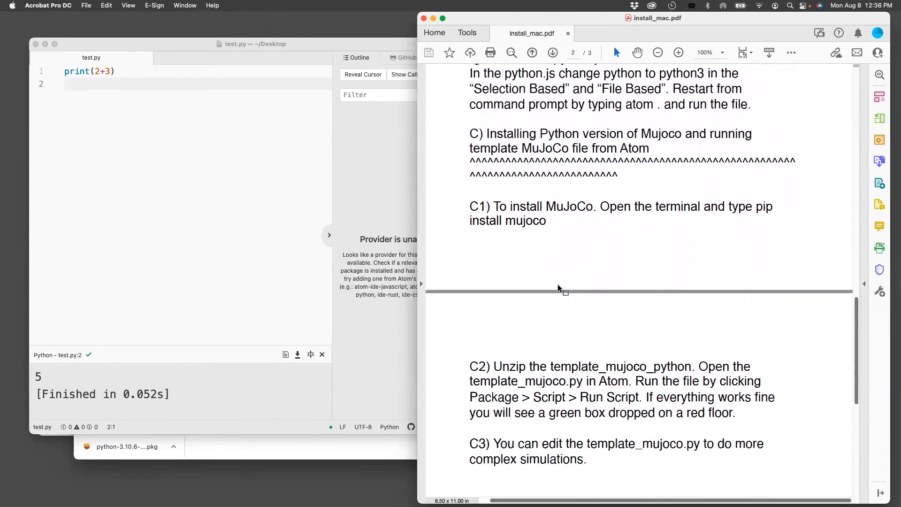
scroll(down, 3)
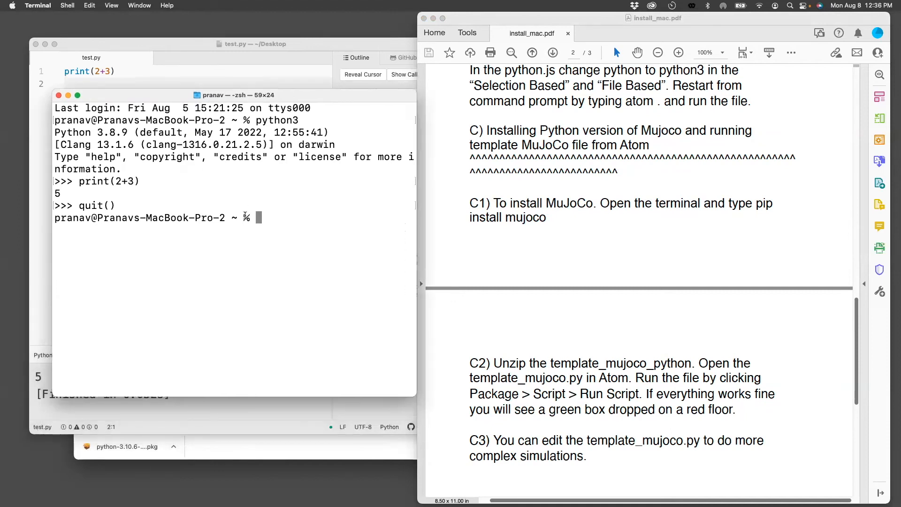
- Run pip install mujoco in Terminal
text(pip install mujoco)
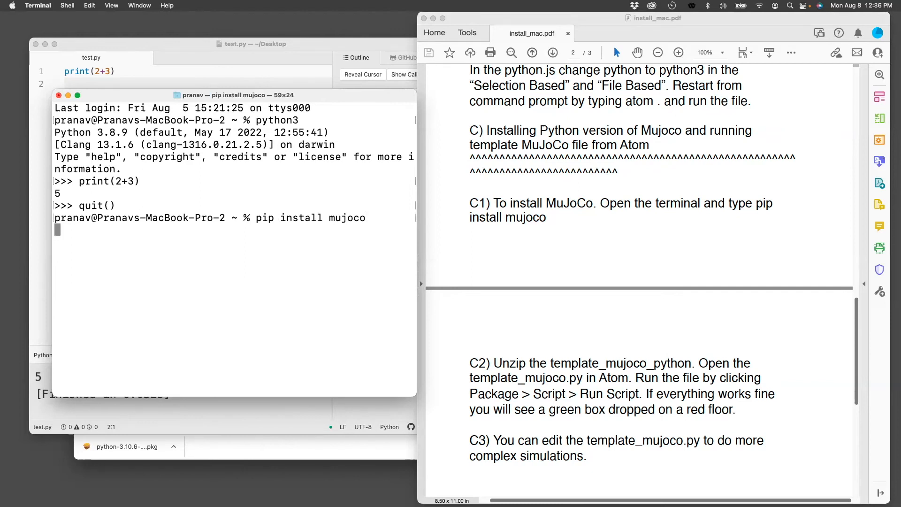
key(Return)
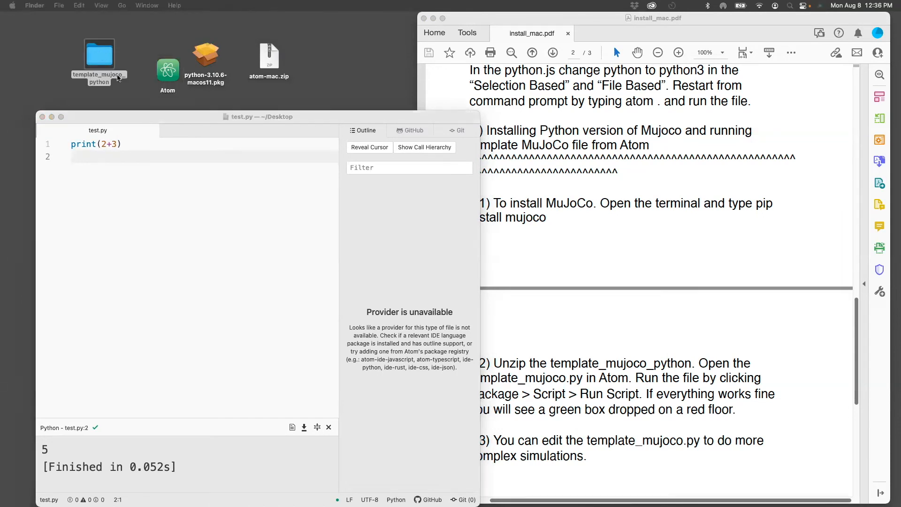
- Open template_mujoco.py from the desktop template_mujoco_python folder into Atom
double_click(99, 55)
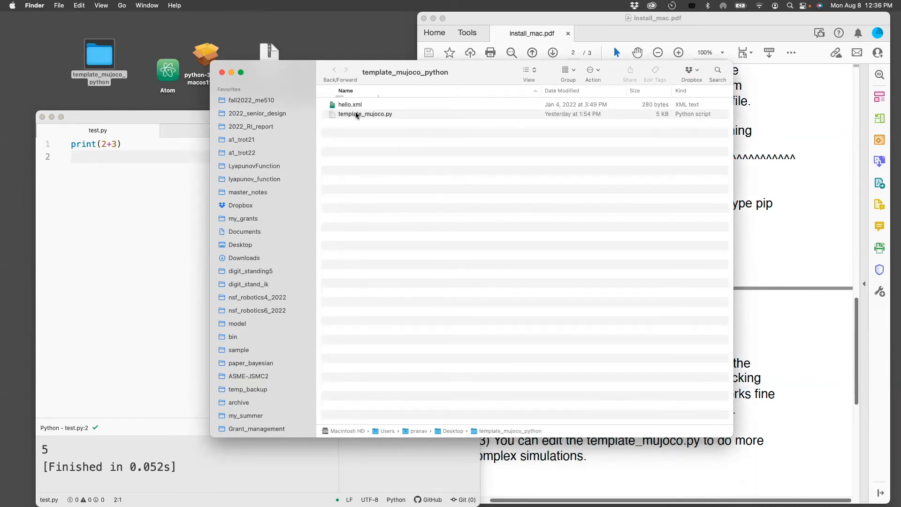
click(365, 114)
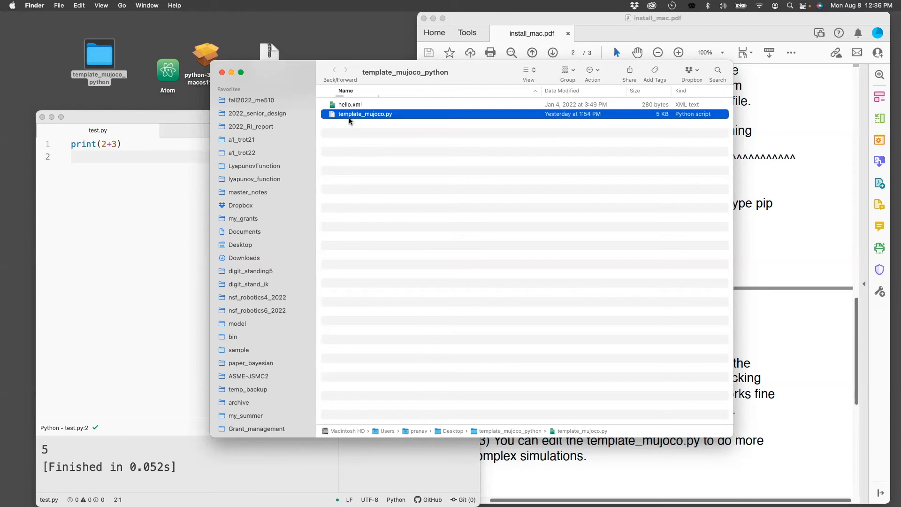
double_click(365, 114)
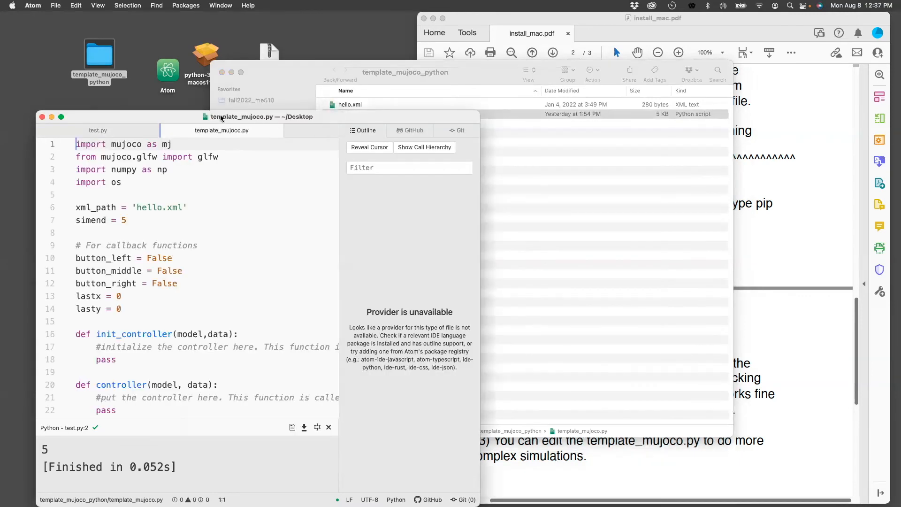
- Run template_mujoco.py via the Script package to launch the MuJoCo Demo window
click(127, 5)
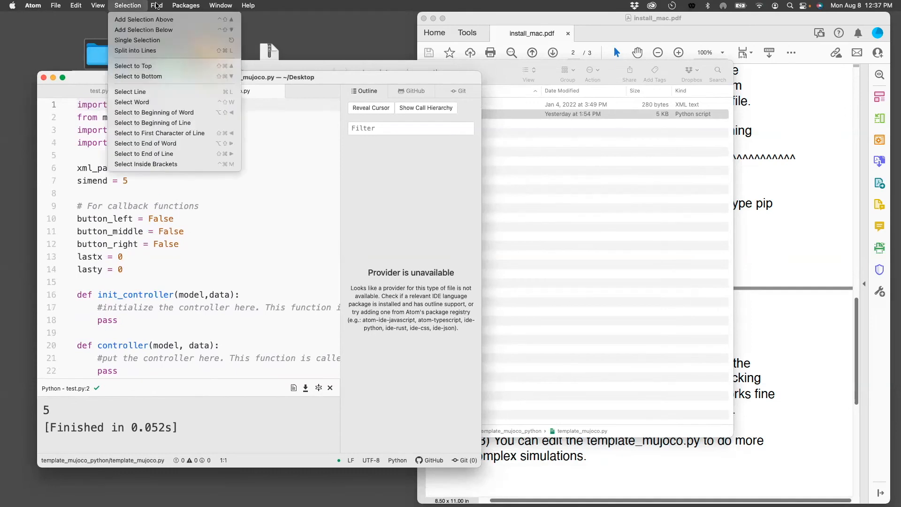
click(186, 6)
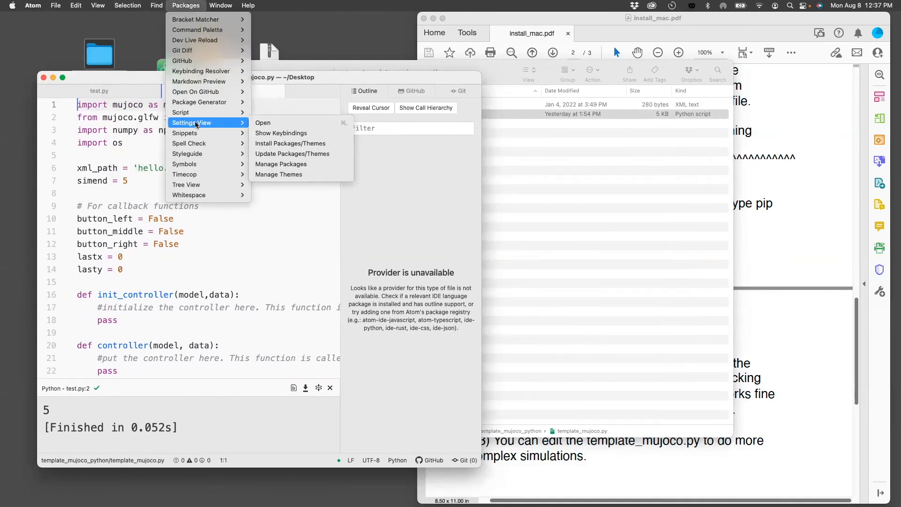
mouse_move(180, 112)
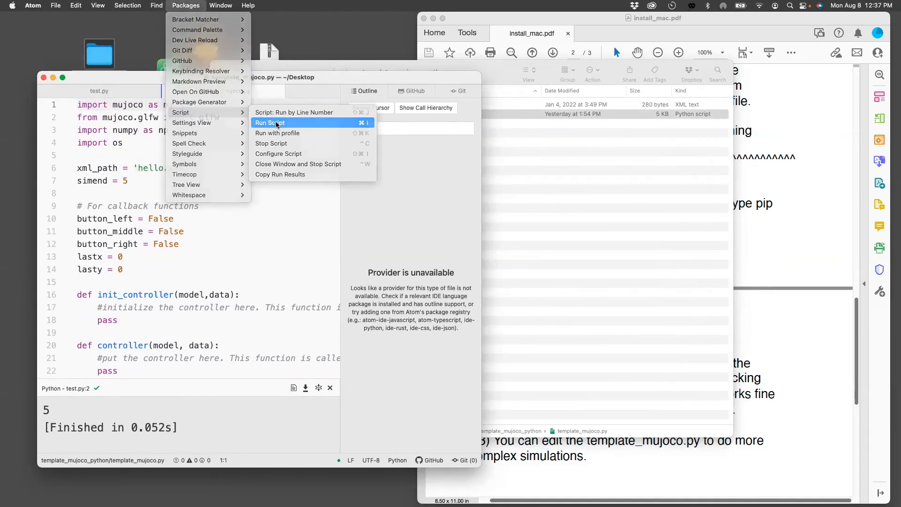
click(270, 122)
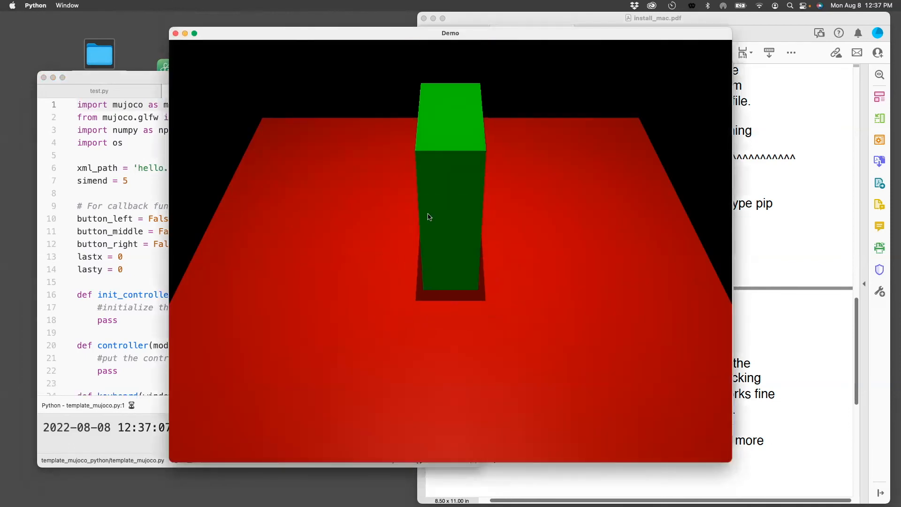
mouse_move(468, 156)
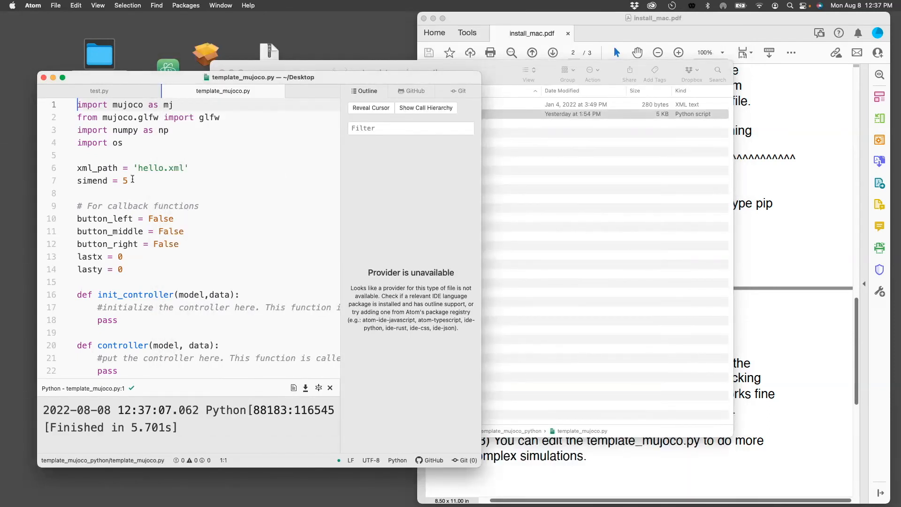
- Set simend = 10 in template_mujoco.py and rerun the 10-second simulation
text(1)
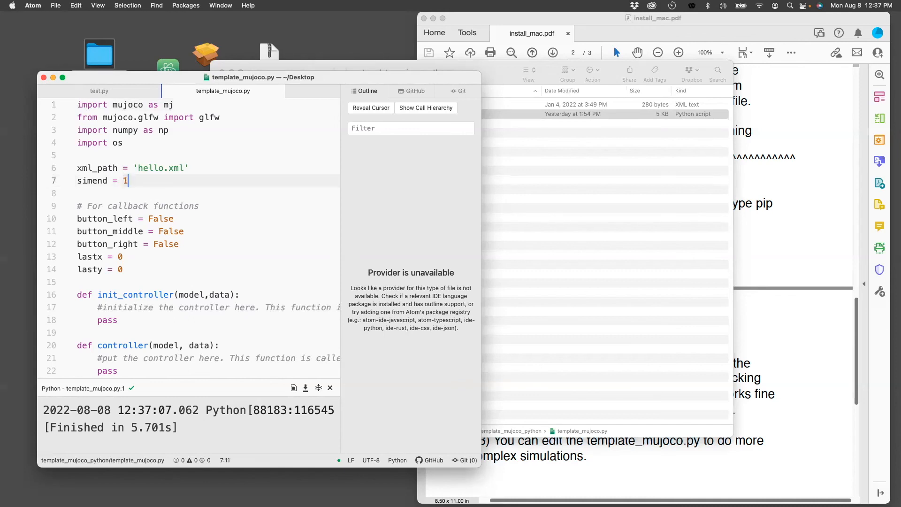
text(0)
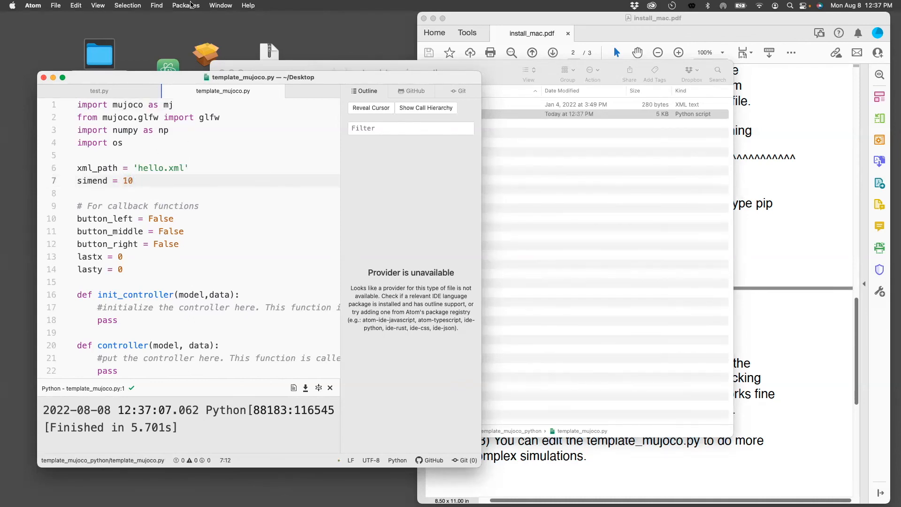
click(133, 181)
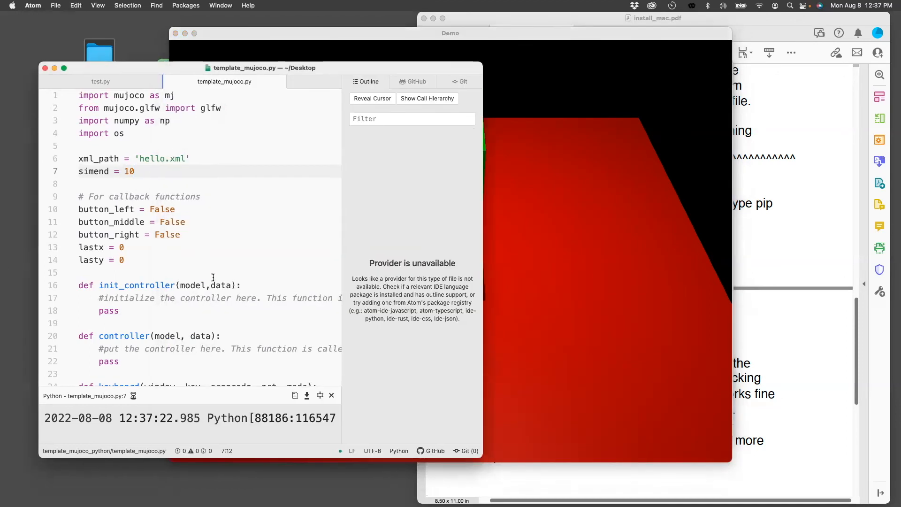
scroll(down, 3)
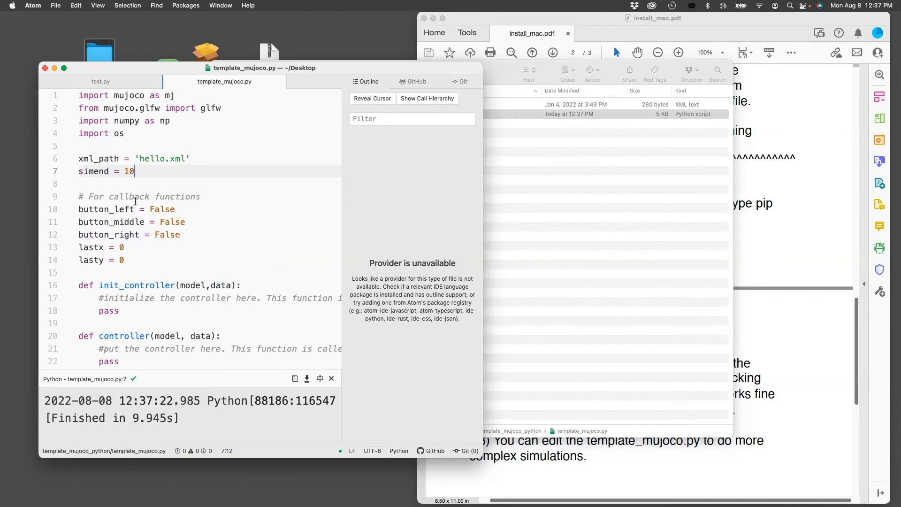
scroll(down, 3)
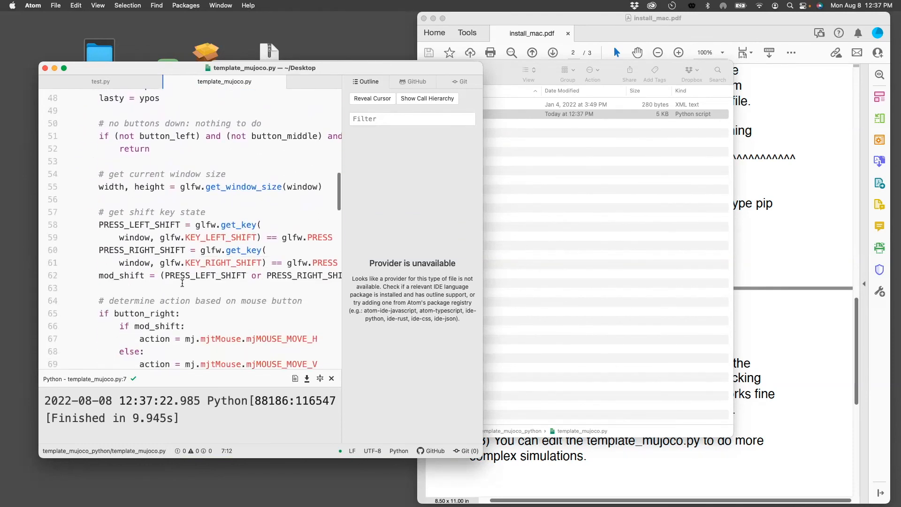